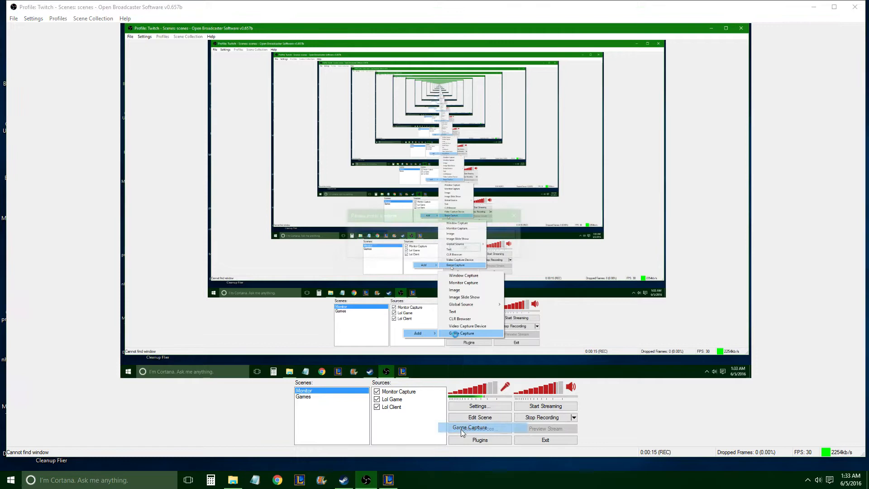
Step: Cancel the League of Legends client game capture, then open the Lol Game source's context menu
{"action": "left_click", "coordinate": [470, 427]}
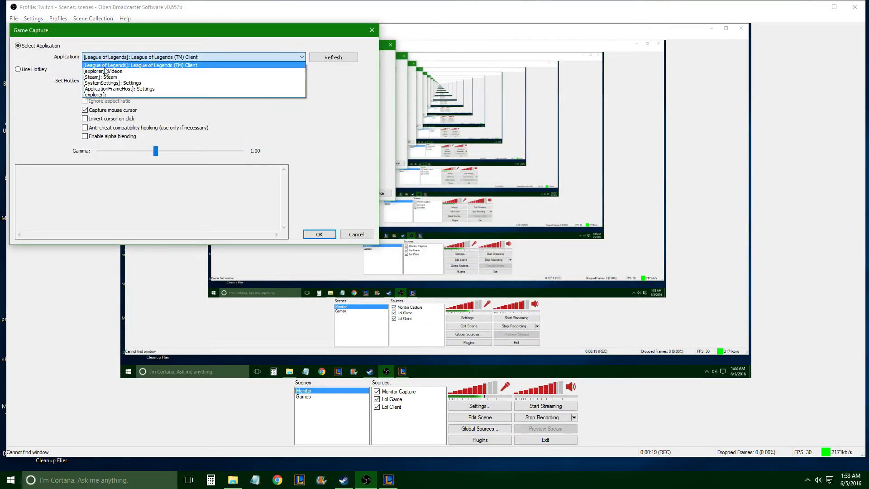
{"action": "left_click", "coordinate": [145, 65]}
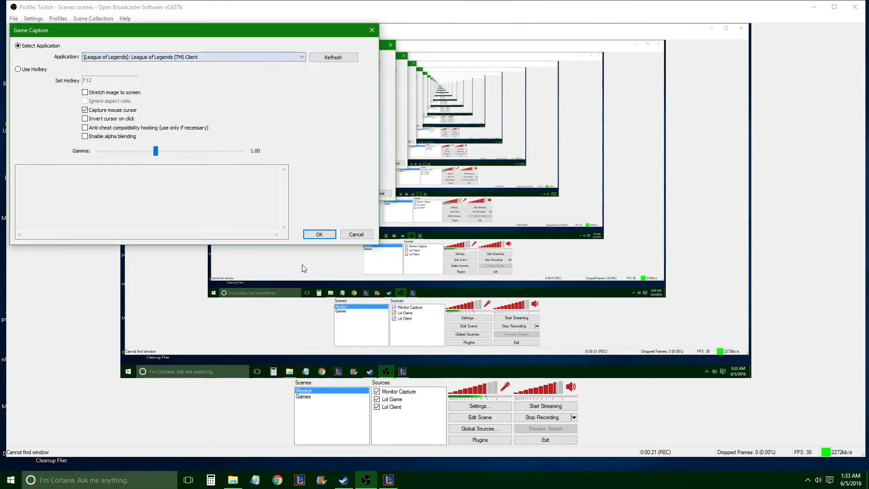
{"action": "left_click", "coordinate": [319, 235]}
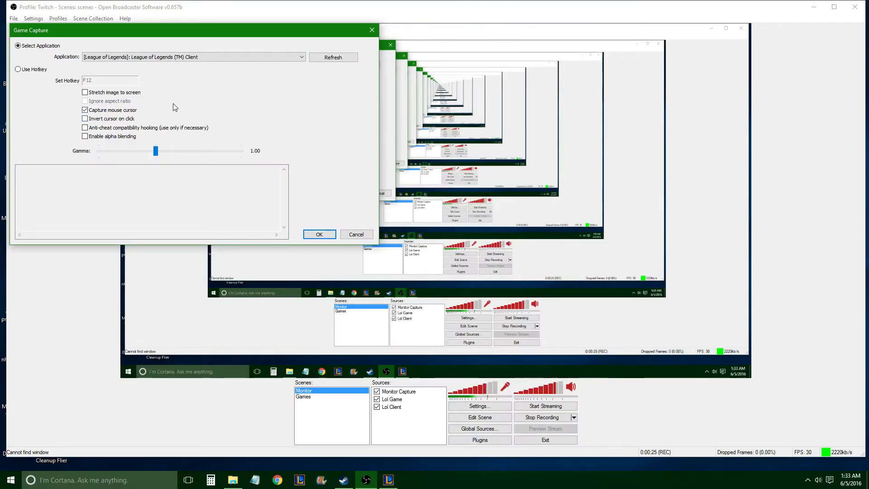
{"action": "left_click", "coordinate": [319, 234]}
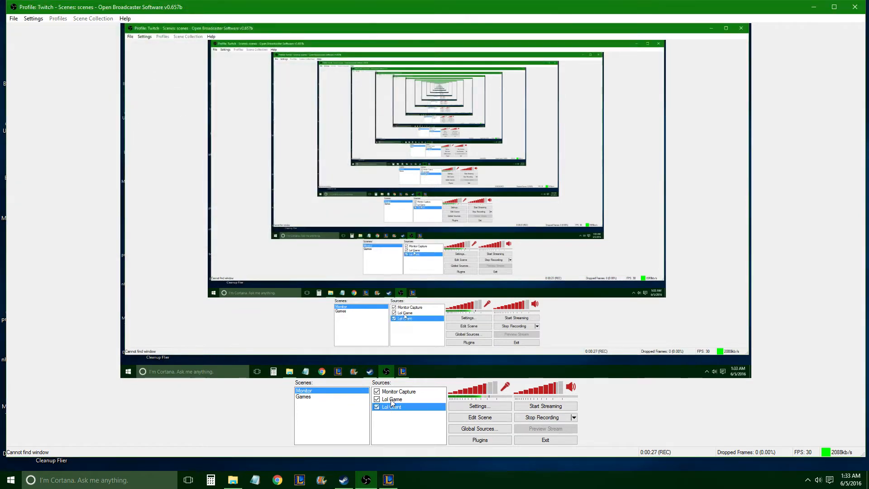
{"action": "left_click", "coordinate": [392, 400]}
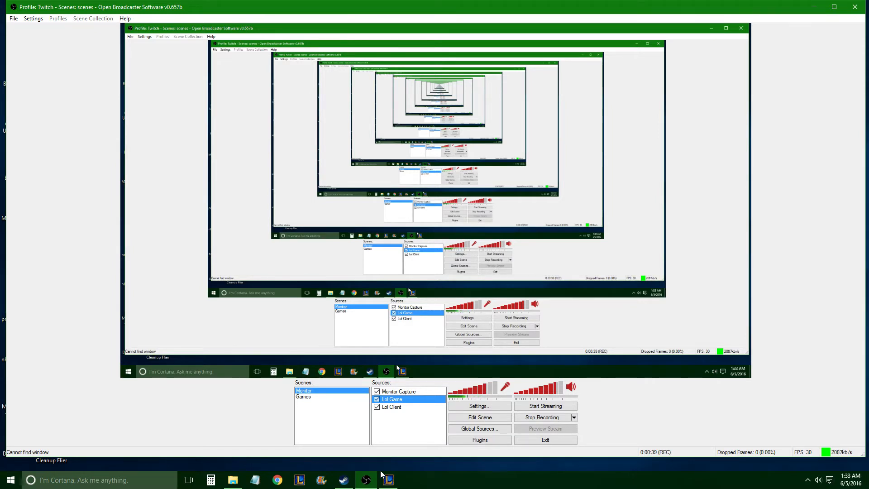
{"action": "right_click", "coordinate": [400, 391]}
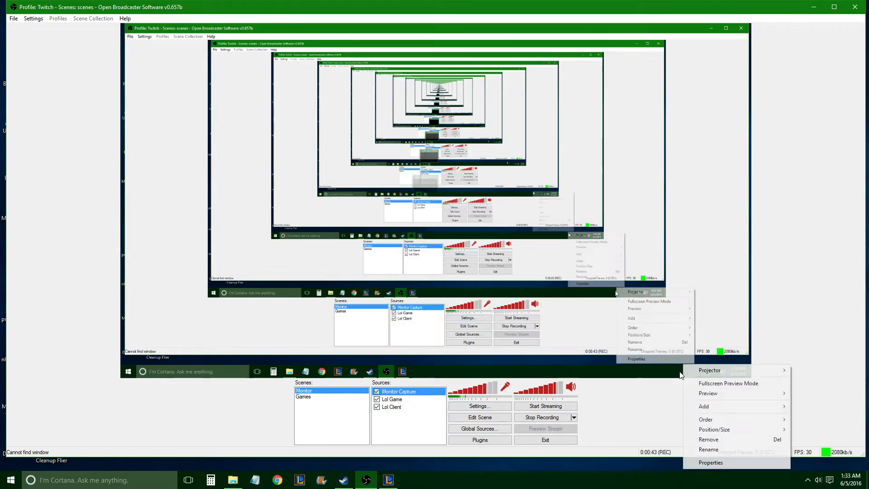
{"action": "left_click", "coordinate": [704, 406]}
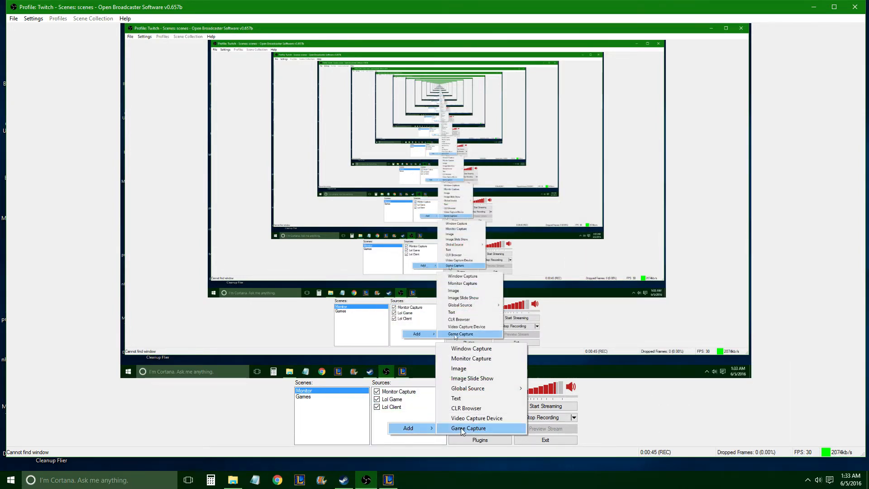
{"action": "left_click", "coordinate": [468, 428]}
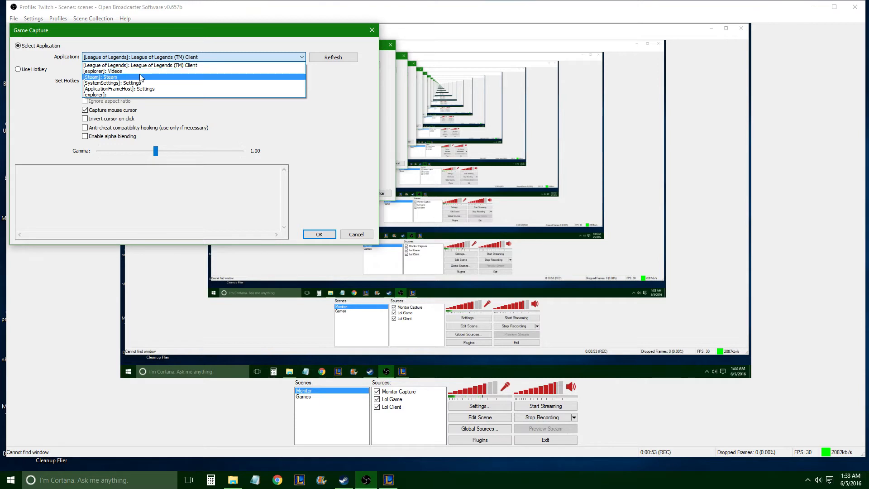
{"action": "mouse_move", "coordinate": [104, 89]}
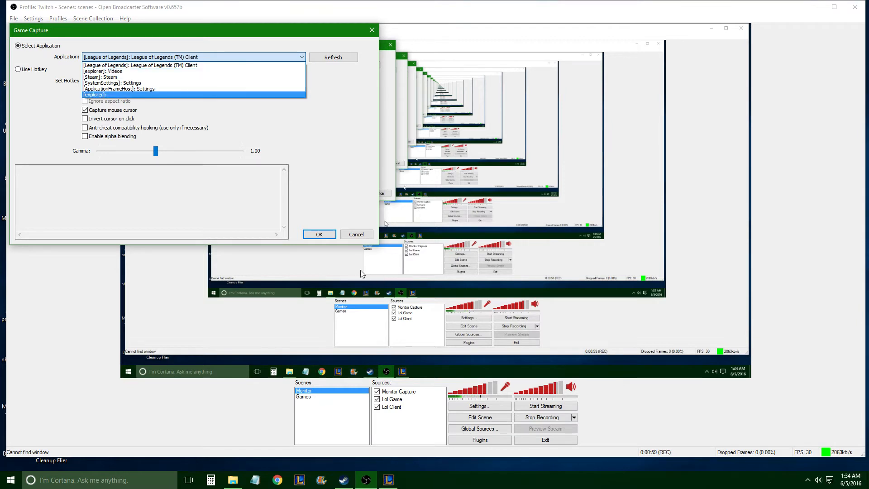
{"action": "left_click", "coordinate": [136, 65]}
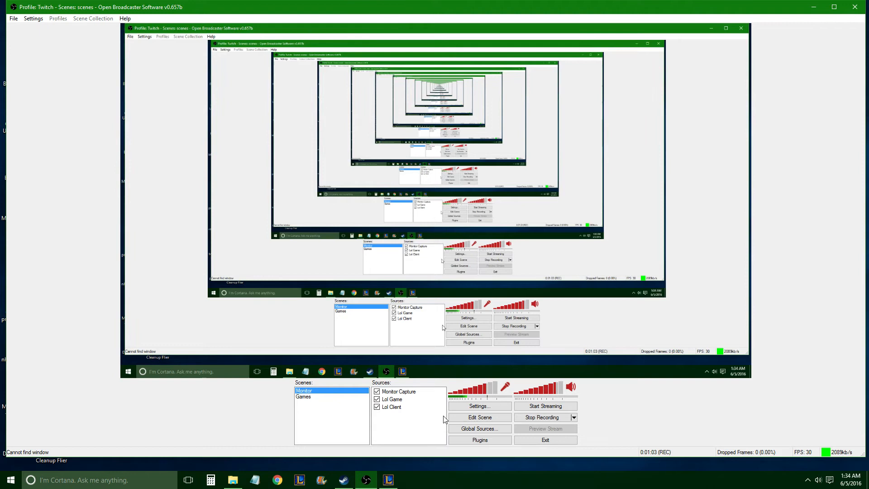
{"action": "mouse_move", "coordinate": [407, 412]}
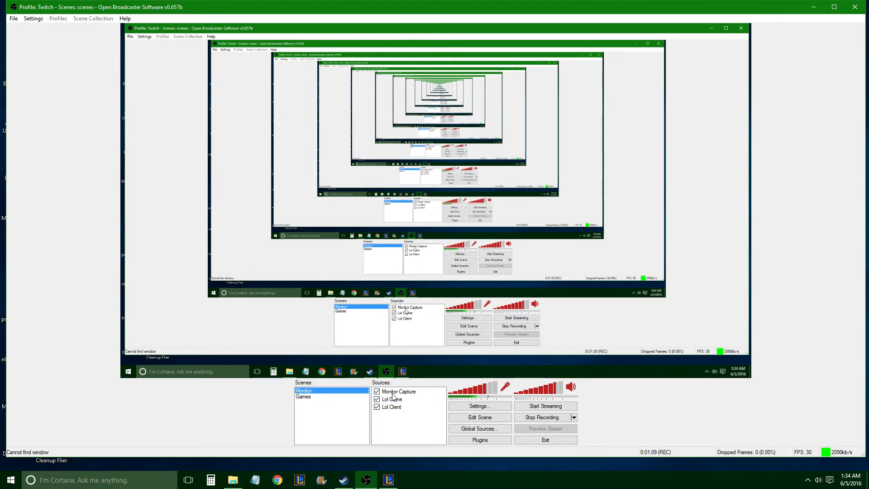
Step: Step through Monitor Capture, Lol Client and Lol Game, moving Lol Game after Lol Client
{"action": "left_click", "coordinate": [399, 392]}
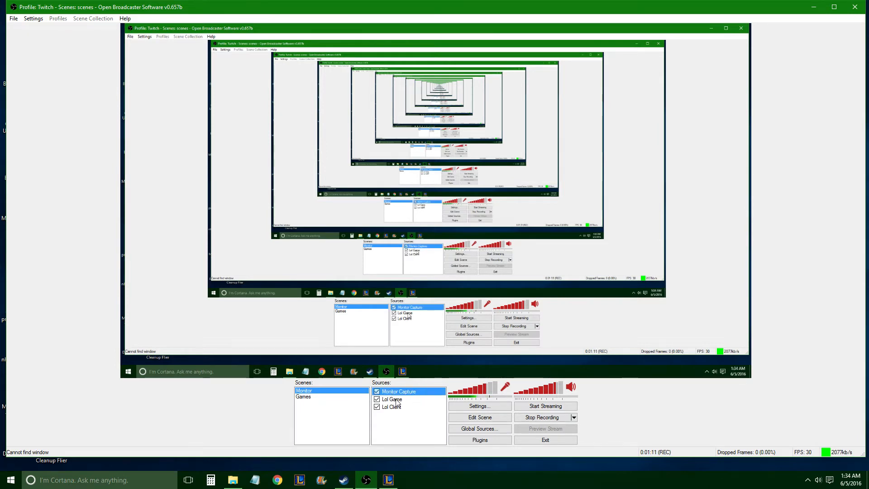
{"action": "left_click", "coordinate": [391, 407]}
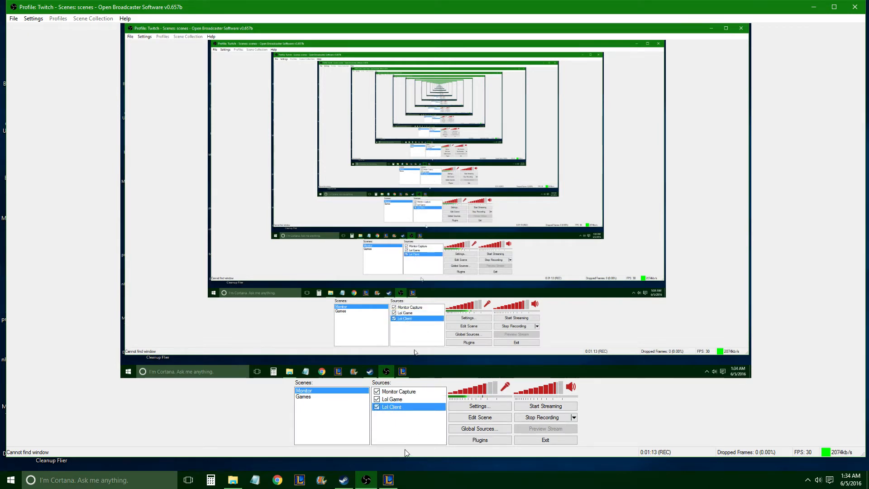
{"action": "left_click", "coordinate": [392, 399]}
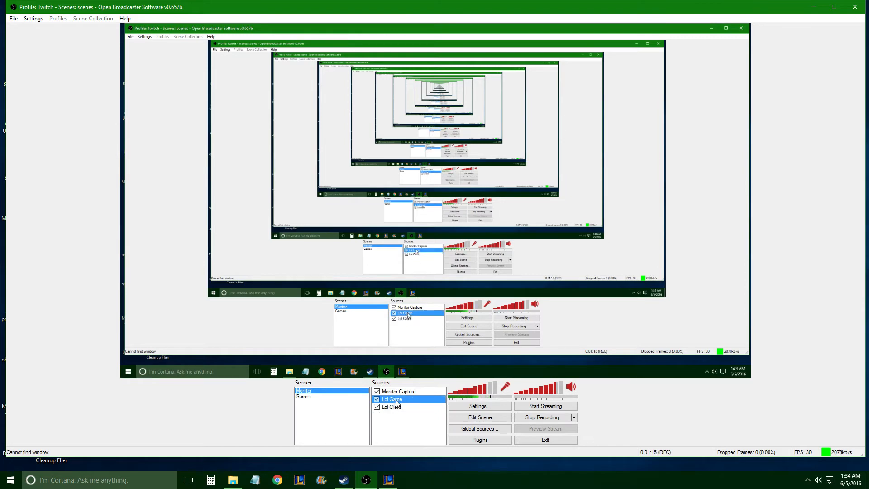
{"action": "double_click", "coordinate": [392, 399]}
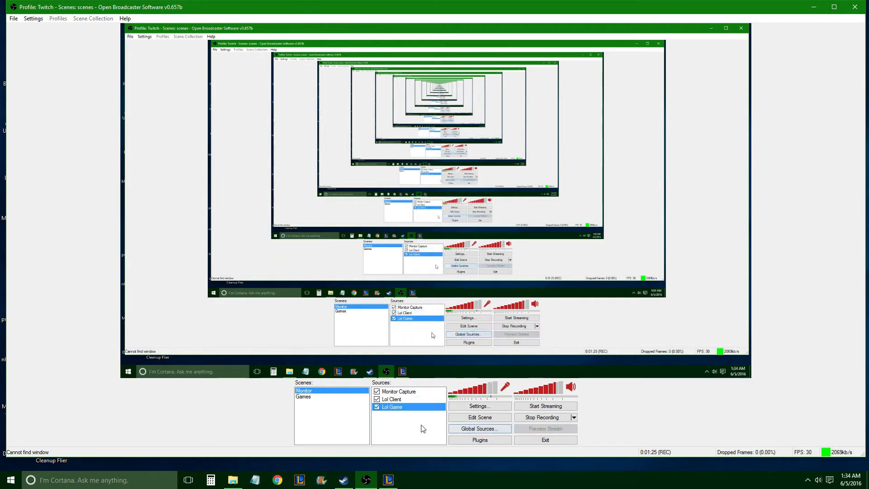
Step: Move Lol Client below Lol Game through its Order menu, then exit OBS
{"action": "left_click", "coordinate": [391, 398]}
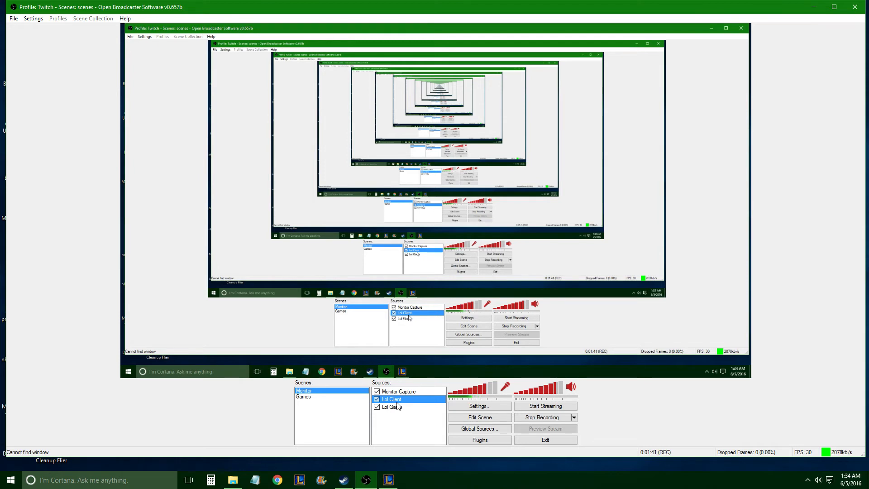
{"action": "right_click", "coordinate": [394, 407]}
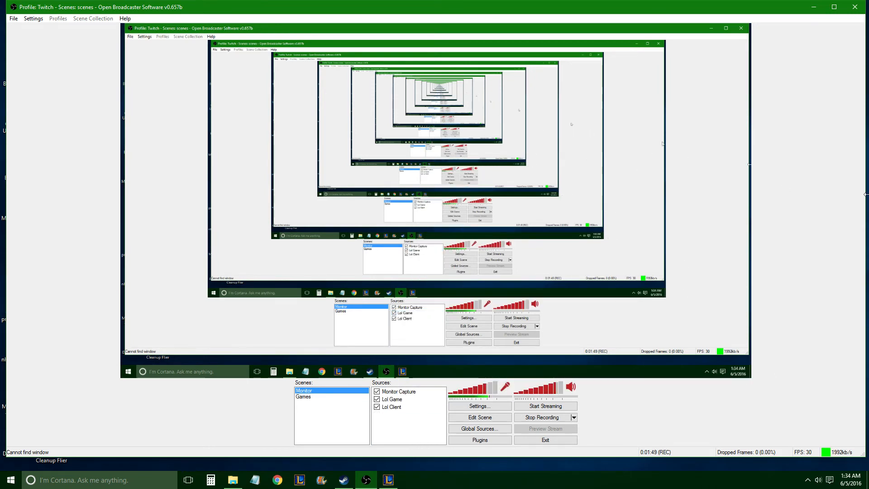
{"action": "left_click", "coordinate": [392, 399]}
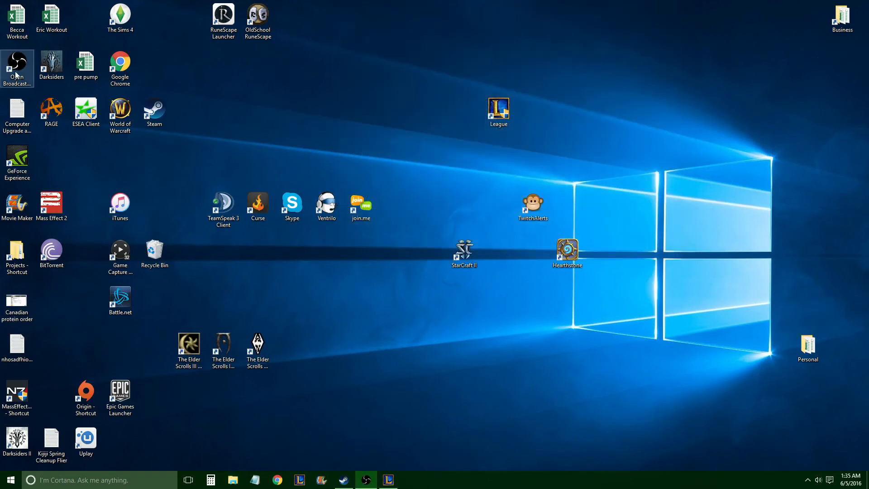
{"action": "mouse_move", "coordinate": [303, 88]}
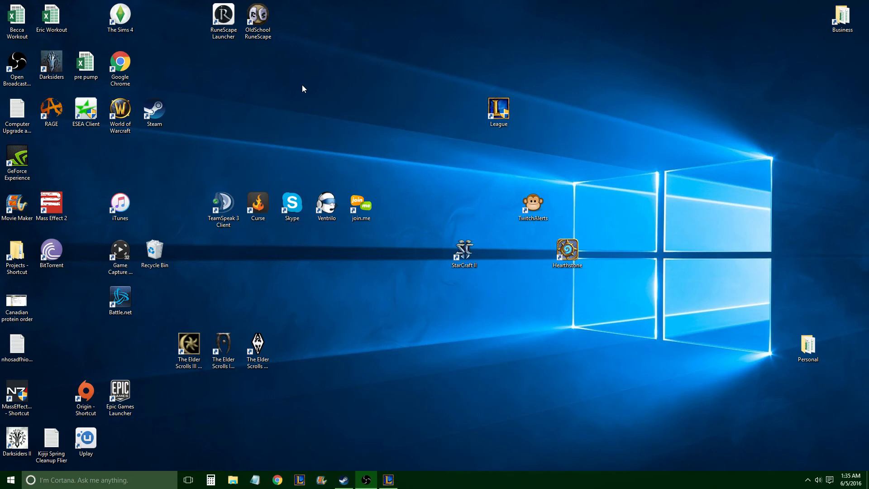
{"action": "mouse_move", "coordinate": [146, 53]}
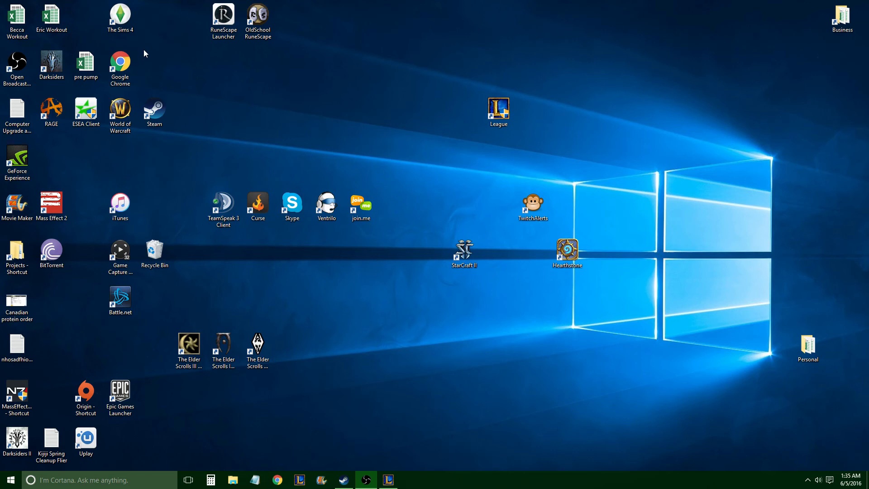
Step: Run the OBS desktop shortcut as administrator
{"action": "right_click", "coordinate": [18, 61]}
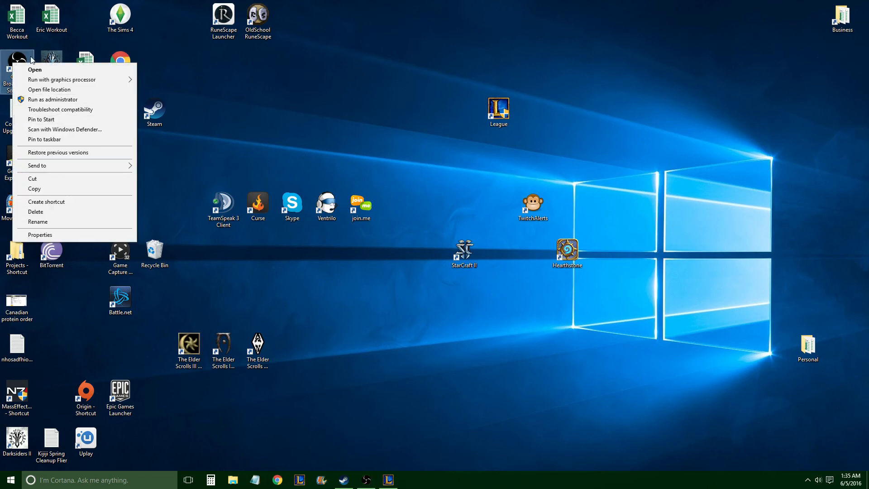
{"action": "mouse_move", "coordinate": [68, 101]}
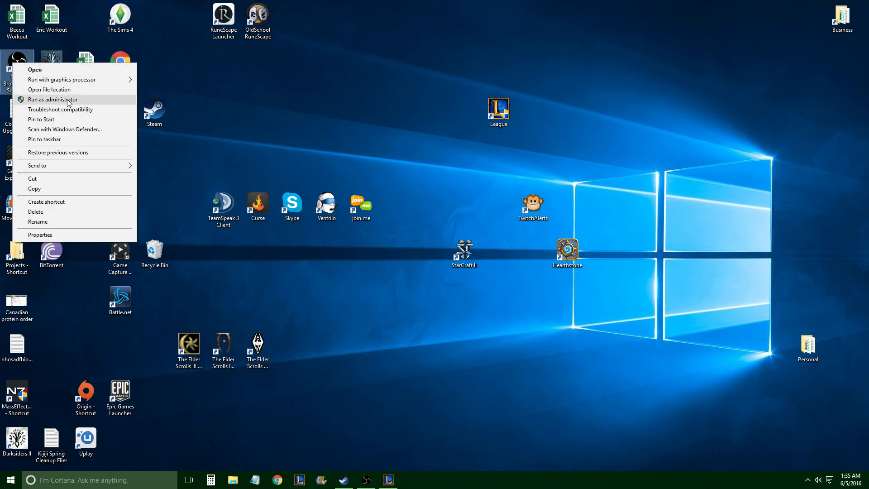
{"action": "left_click", "coordinate": [422, 119]}
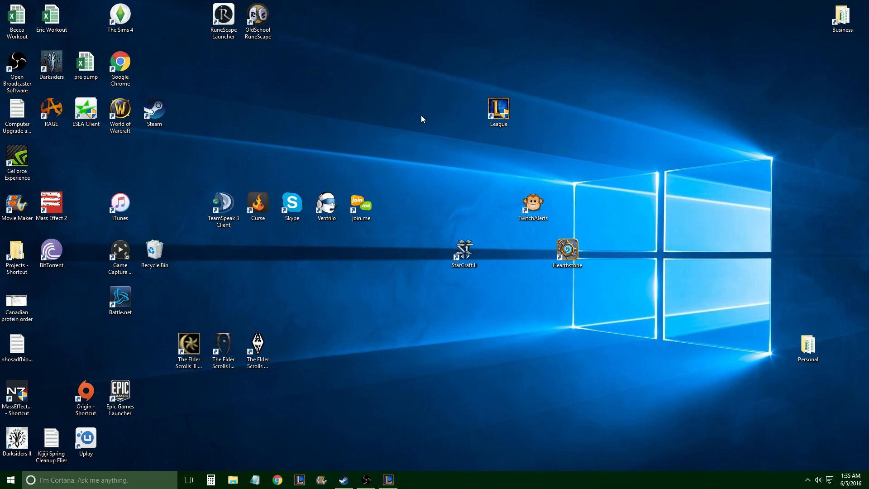